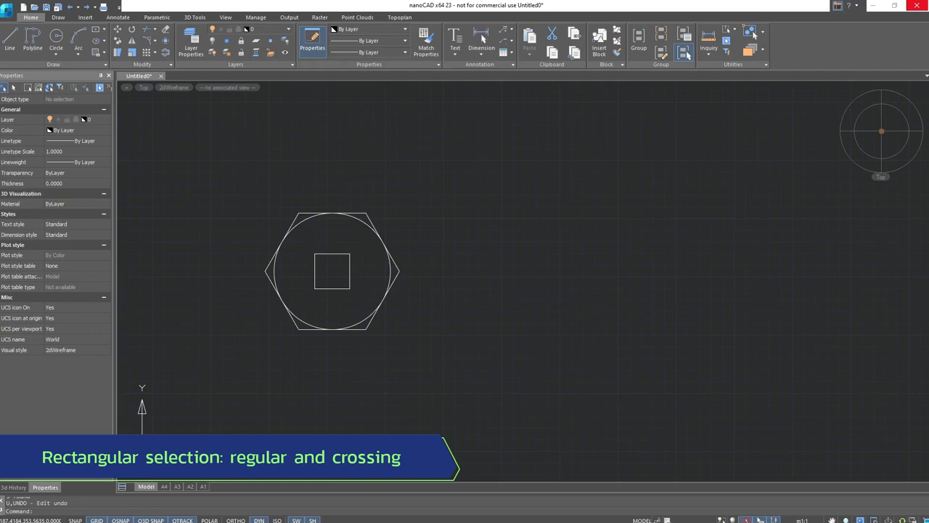
{"action": "mouse_move", "coordinate": [247, 192]}
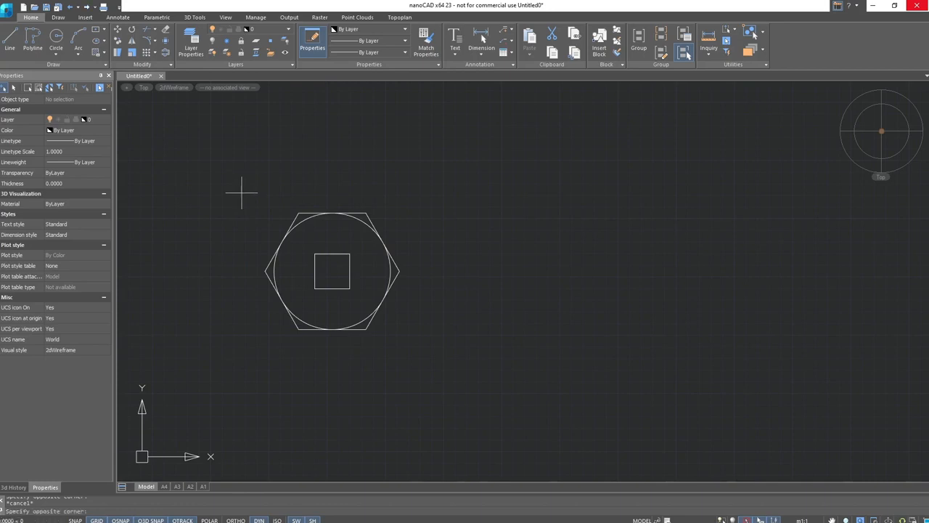
Step: Select the shapes with window and crossing rectangles dragged in both directions
{"action": "left_click_drag", "start_coordinate": [241, 185], "coordinate": [405, 363]}
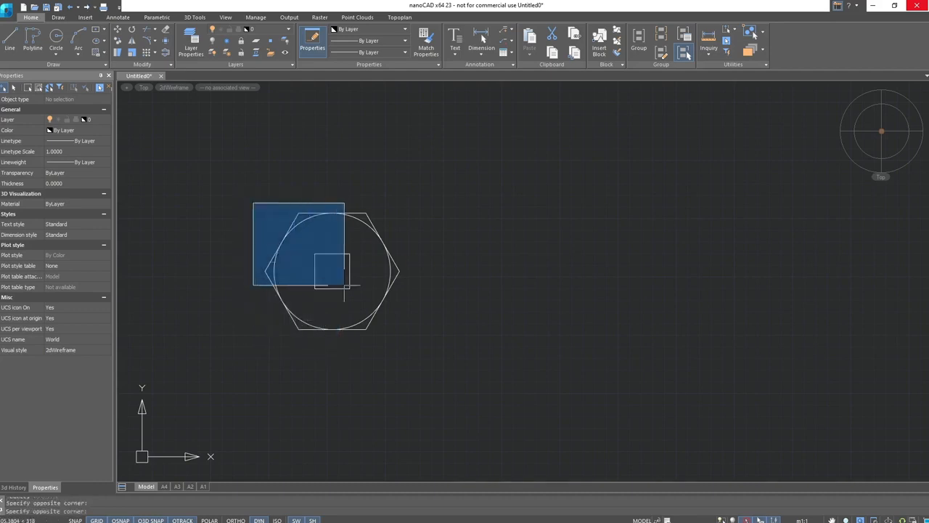
{"action": "left_click_drag", "start_coordinate": [343, 290], "coordinate": [398, 346]}
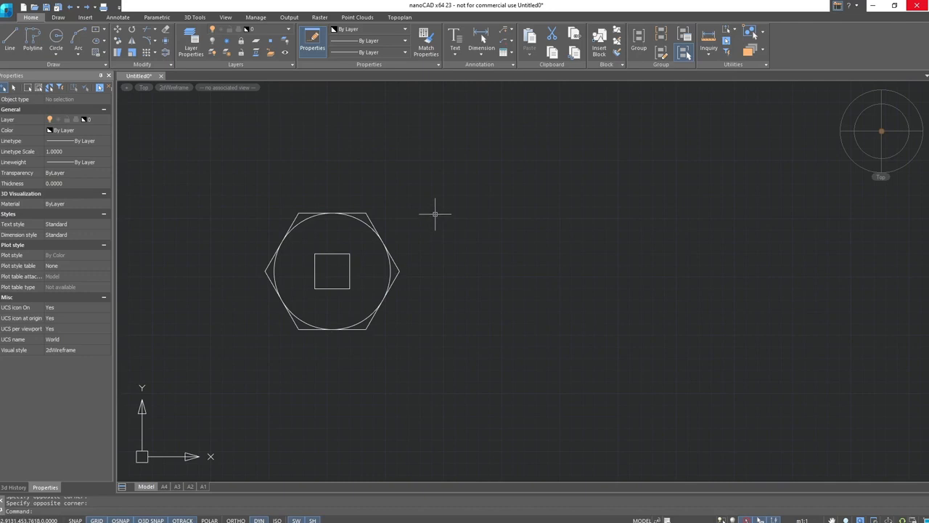
{"action": "left_click_drag", "start_coordinate": [435, 213], "coordinate": [278, 314]}
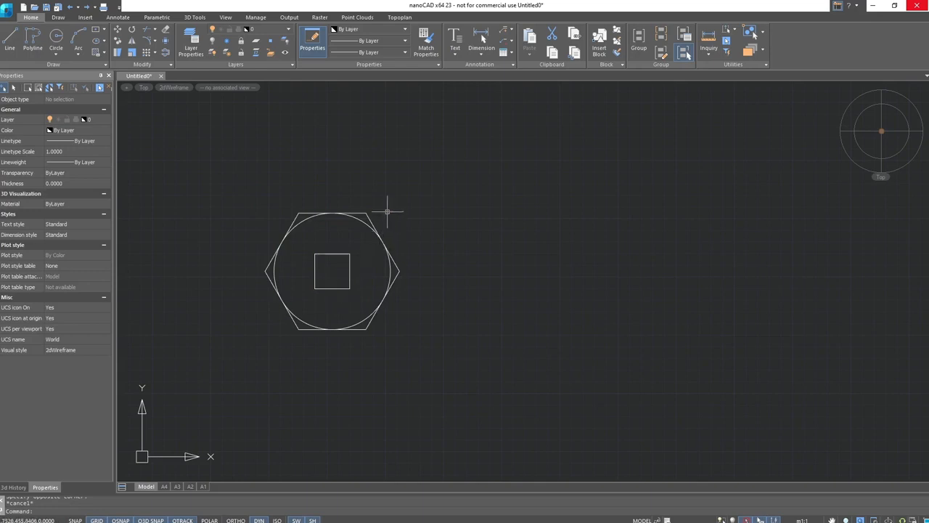
{"action": "left_click_drag", "start_coordinate": [386, 212], "coordinate": [237, 363]}
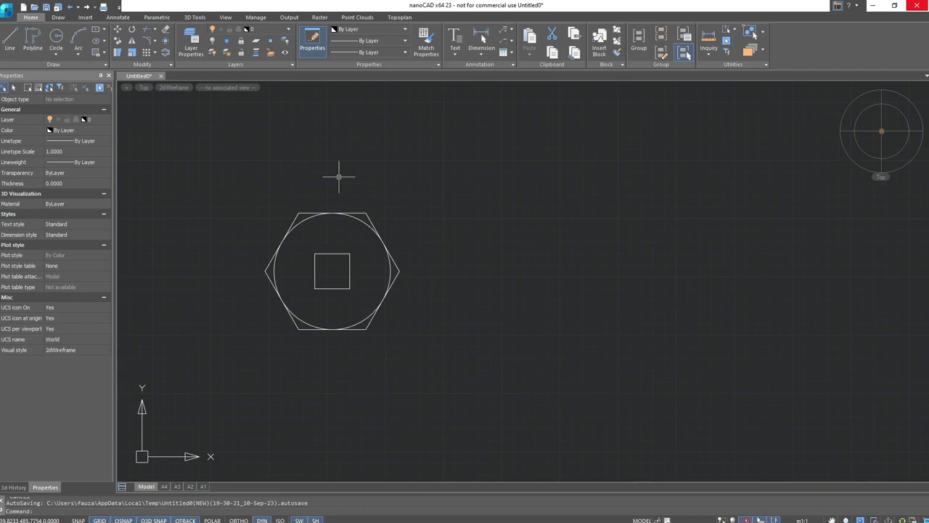
Step: Select shapes with freehand lasso outlines, including one traced above the hexagon
{"action": "left_click_drag", "start_coordinate": [339, 177], "coordinate": [279, 283]}
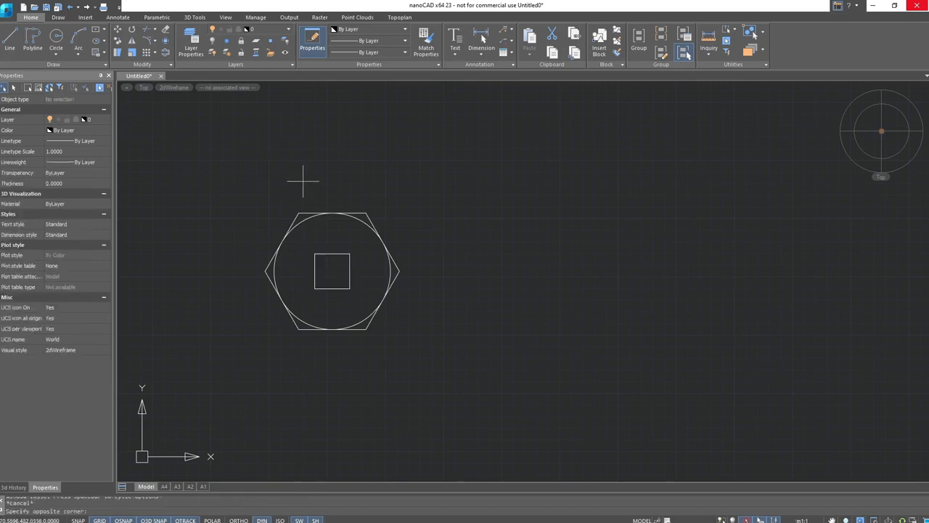
{"action": "left_click_drag", "start_coordinate": [302, 180], "coordinate": [423, 348]}
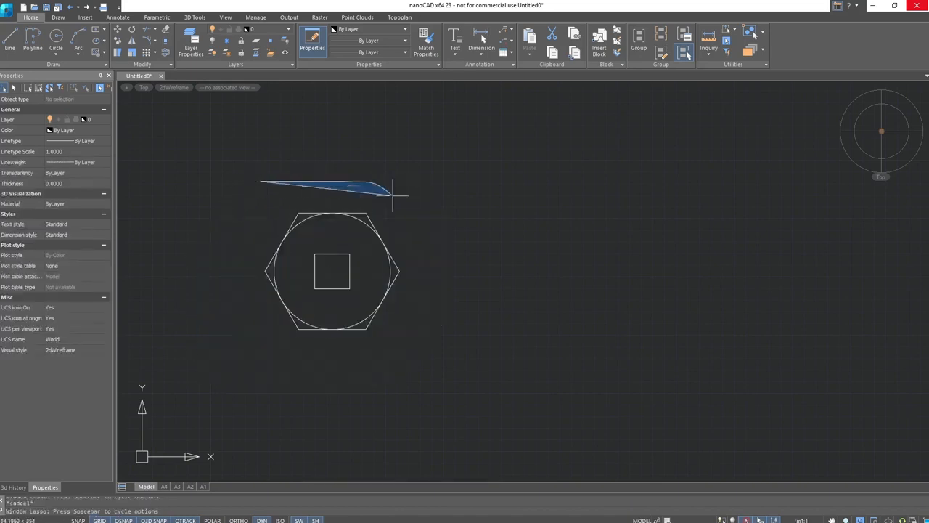
{"action": "left_click_drag", "start_coordinate": [392, 196], "coordinate": [276, 356]}
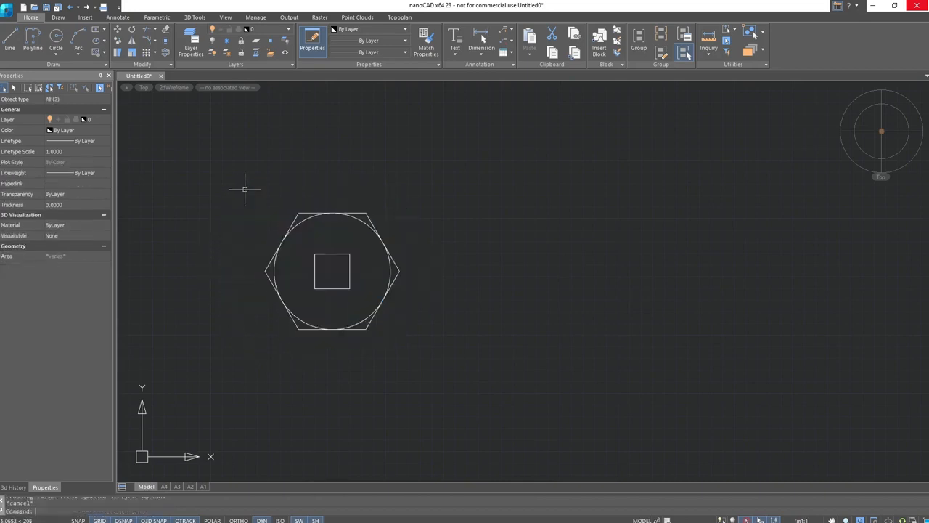
Step: Pick the hexagon, add the circle and square, then clear all three from the selection
{"action": "left_click", "coordinate": [281, 216]}
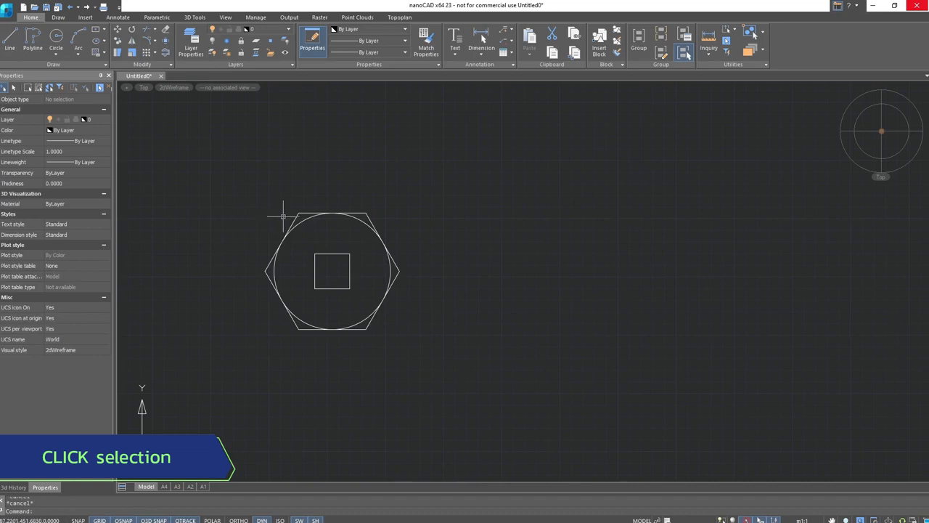
{"action": "mouse_move", "coordinate": [283, 217]}
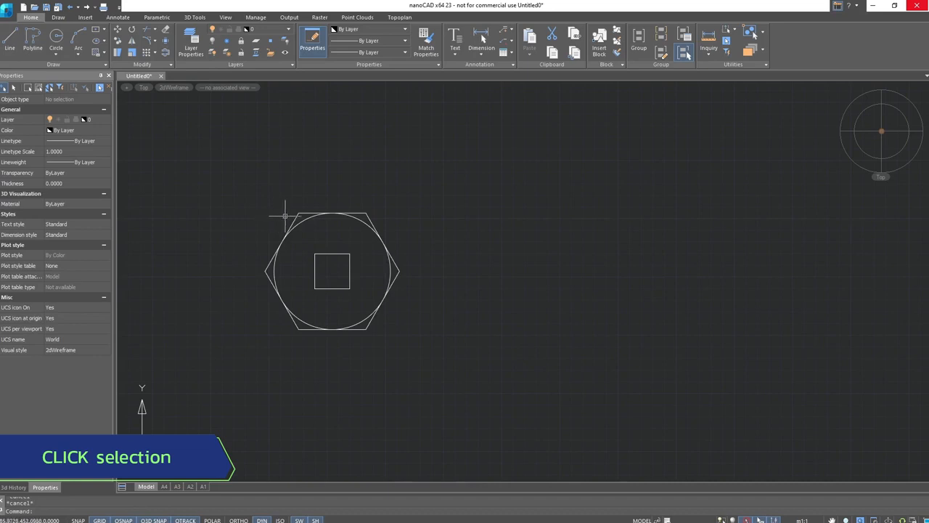
{"action": "left_click", "coordinate": [294, 214]}
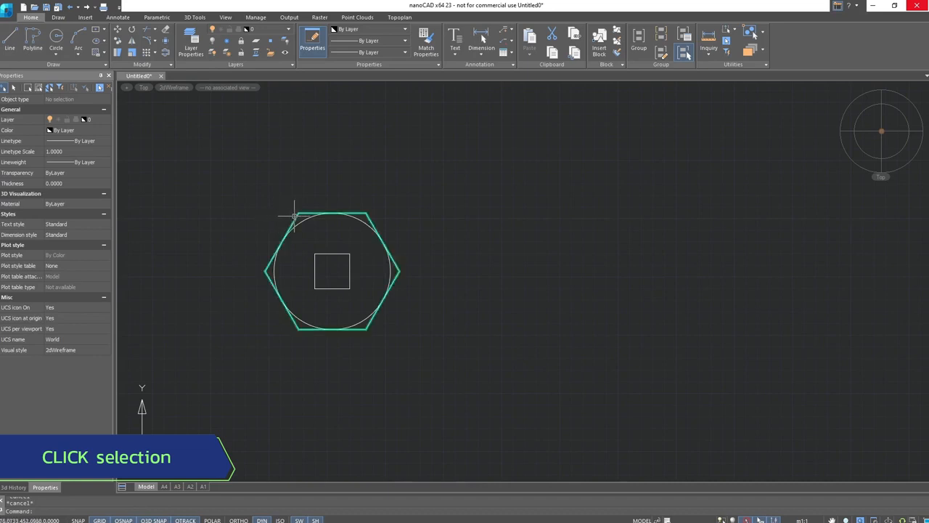
{"action": "left_click", "coordinate": [310, 216]}
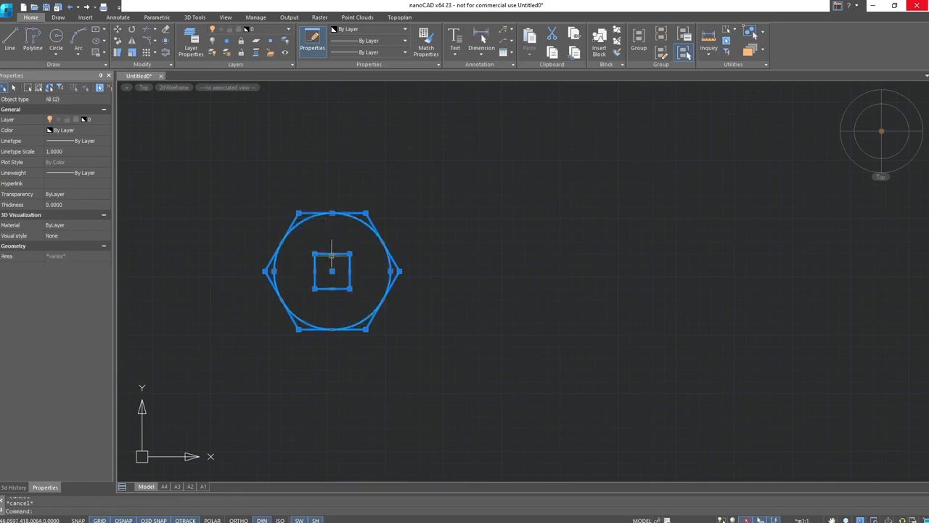
{"action": "left_click", "coordinate": [274, 221]}
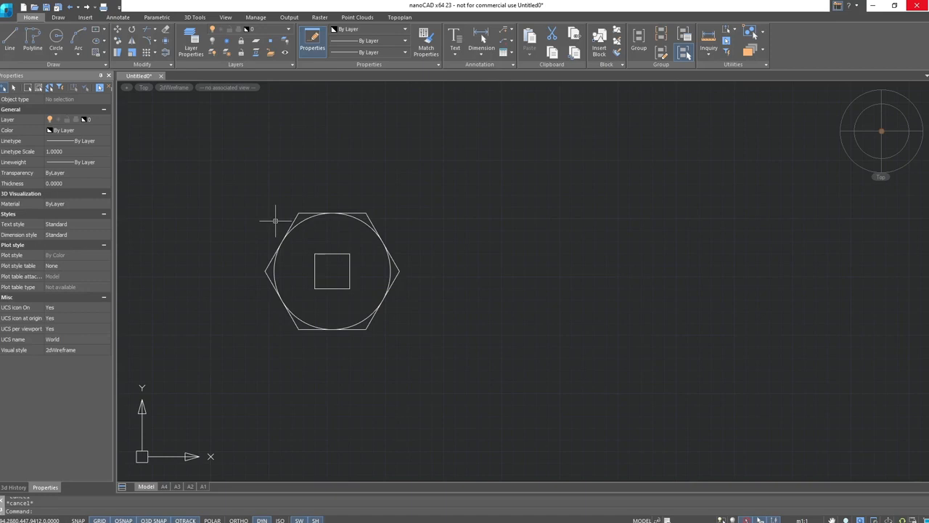
{"action": "mouse_move", "coordinate": [244, 191]}
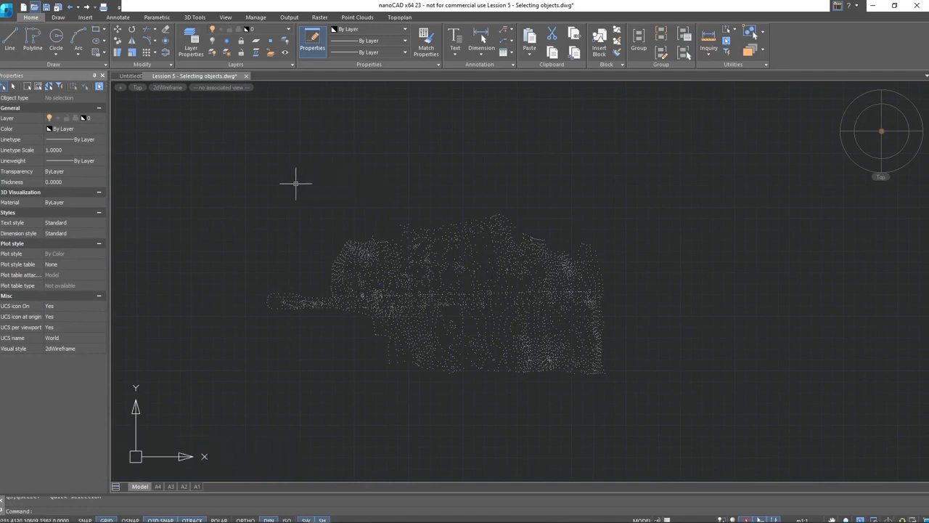
{"action": "mouse_move", "coordinate": [366, 219]}
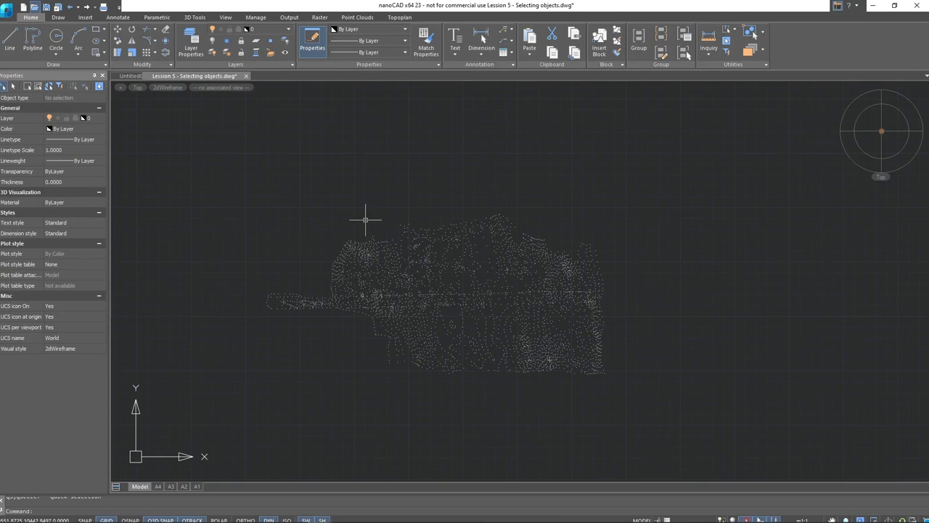
{"action": "mouse_move", "coordinate": [311, 212]}
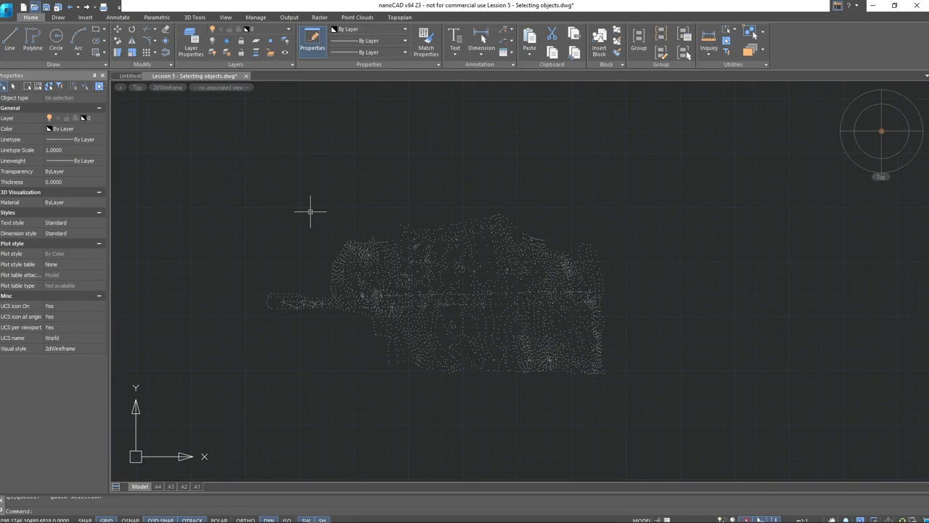
{"action": "mouse_move", "coordinate": [737, 73]}
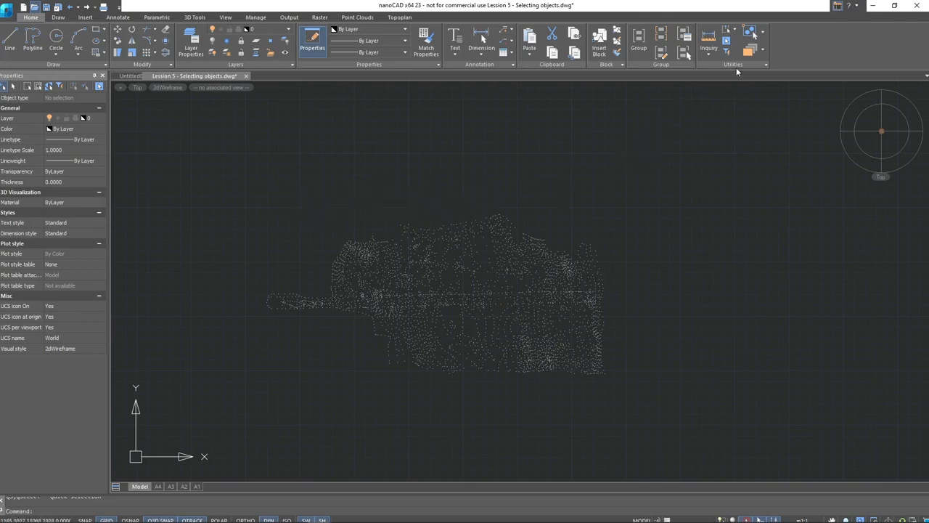
{"action": "mouse_move", "coordinate": [725, 40]}
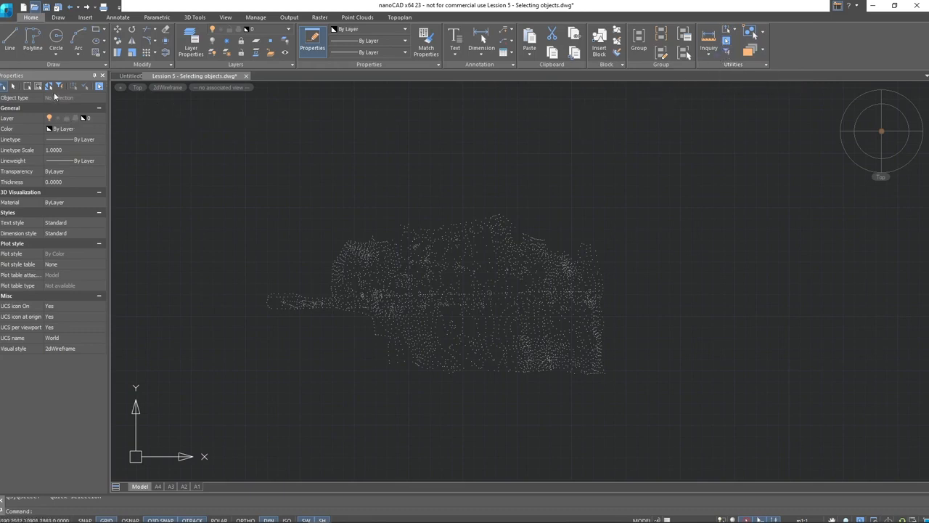
Step: Launch the Quick Selection tool over the point-cloud drawing
{"action": "left_click", "coordinate": [60, 87]}
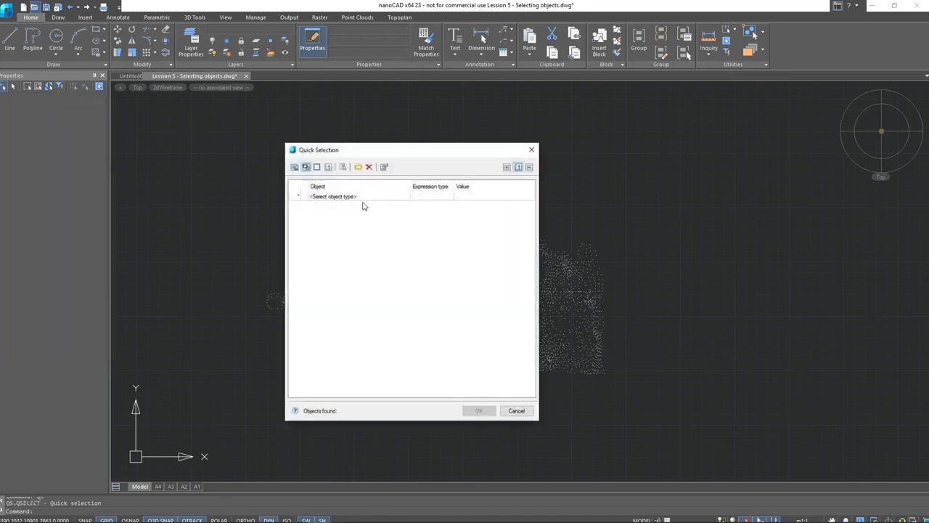
{"action": "mouse_move", "coordinate": [363, 206]}
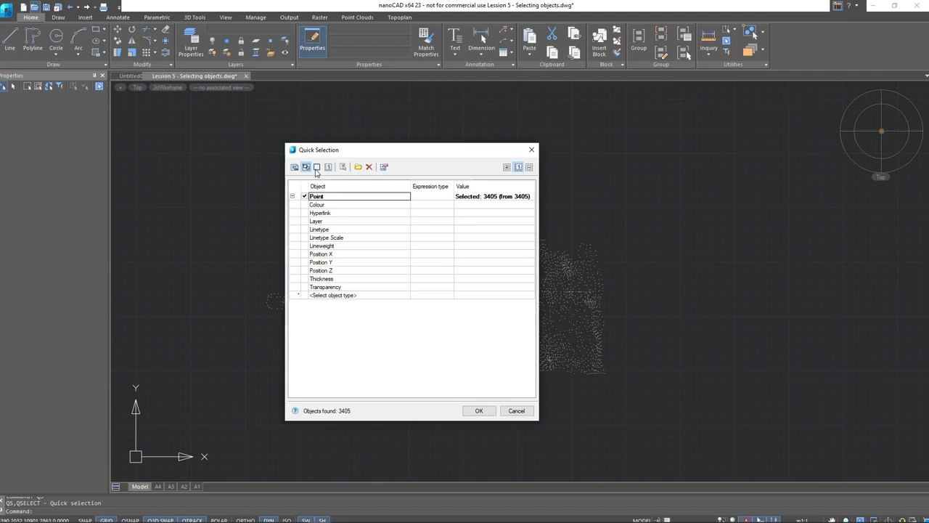
{"action": "mouse_move", "coordinate": [305, 167]}
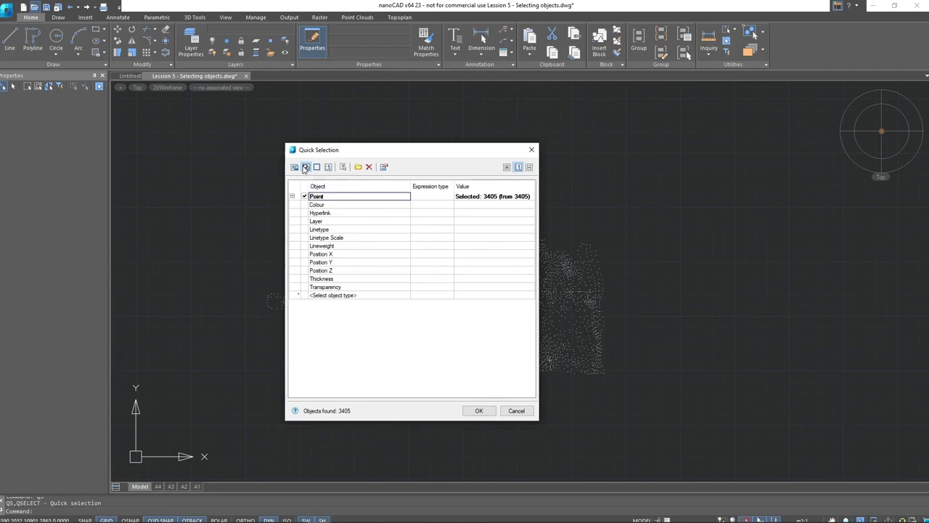
{"action": "mouse_move", "coordinate": [303, 168]}
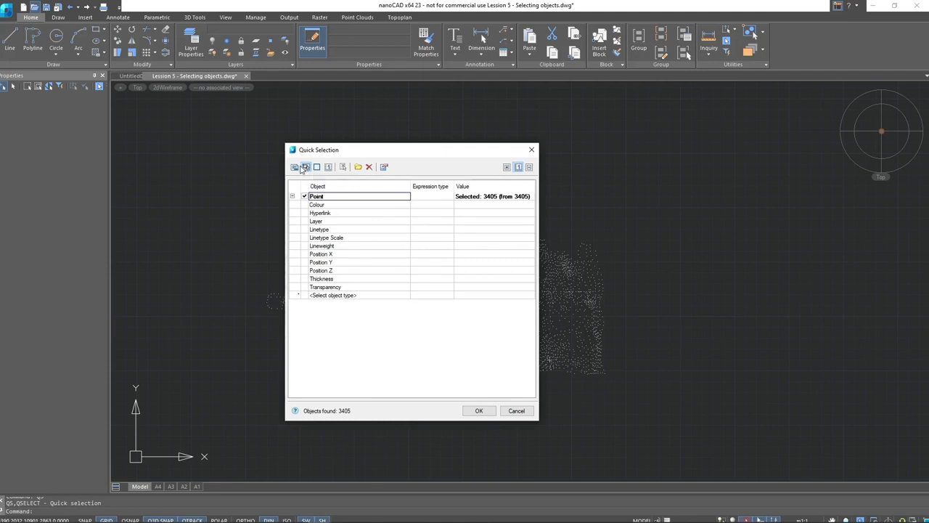
{"action": "mouse_move", "coordinate": [295, 167]}
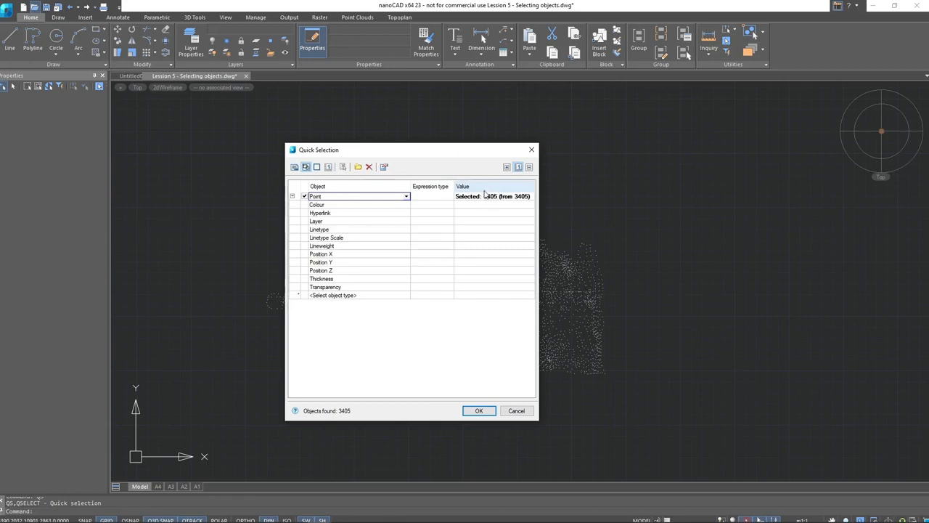
{"action": "mouse_move", "coordinate": [481, 194]}
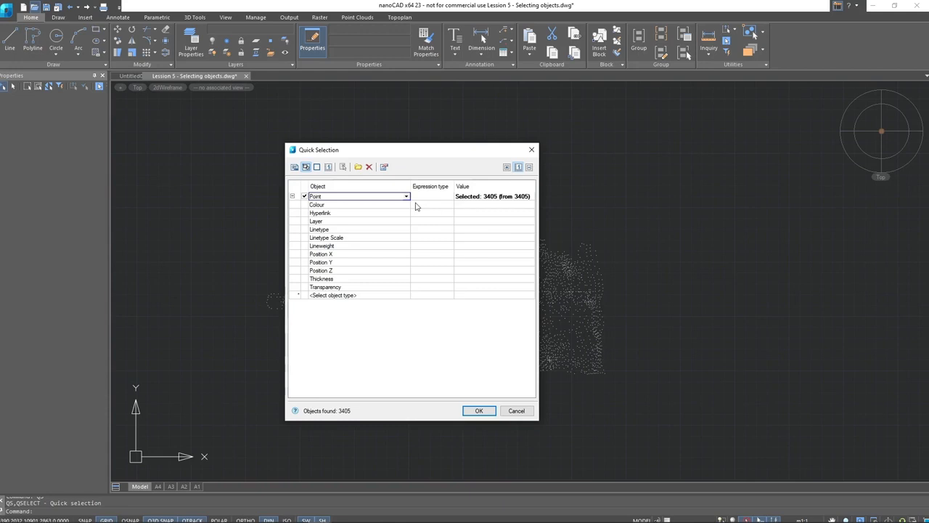
{"action": "mouse_move", "coordinate": [357, 167]}
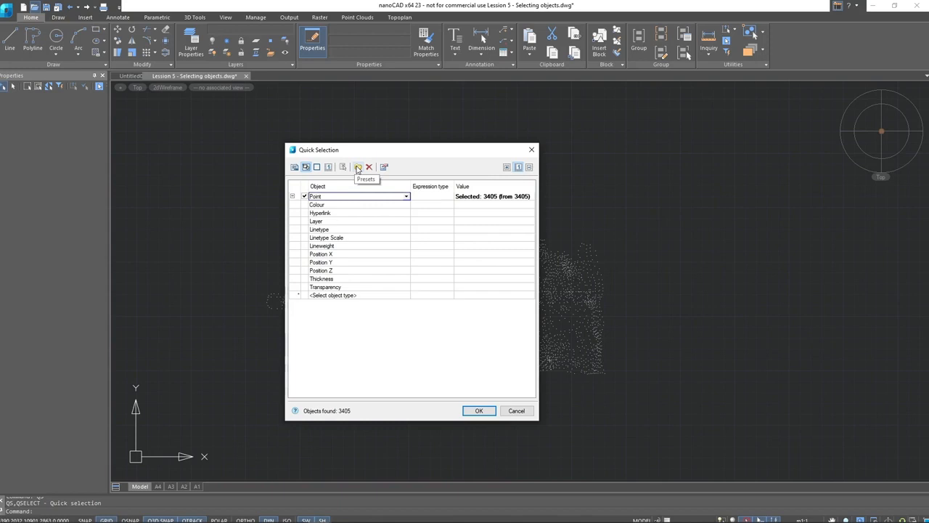
{"action": "mouse_move", "coordinate": [357, 167]}
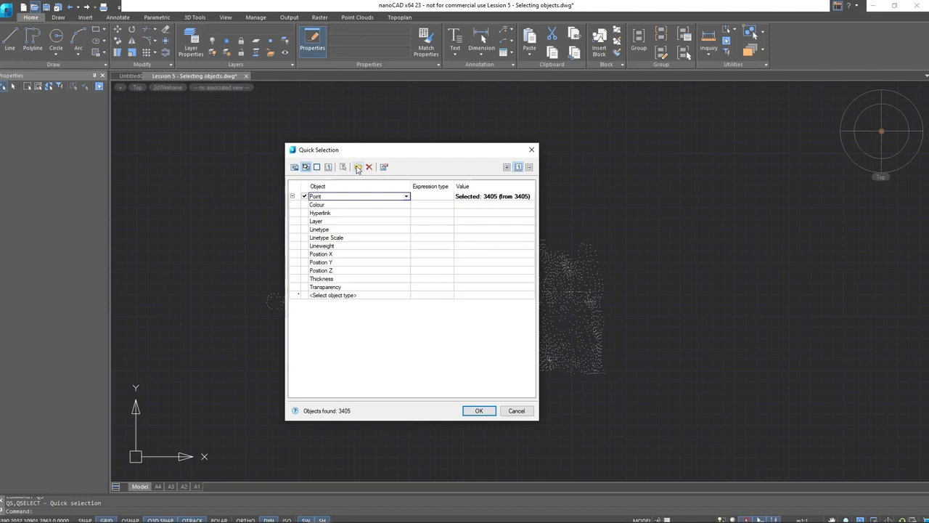
{"action": "mouse_move", "coordinate": [369, 167]}
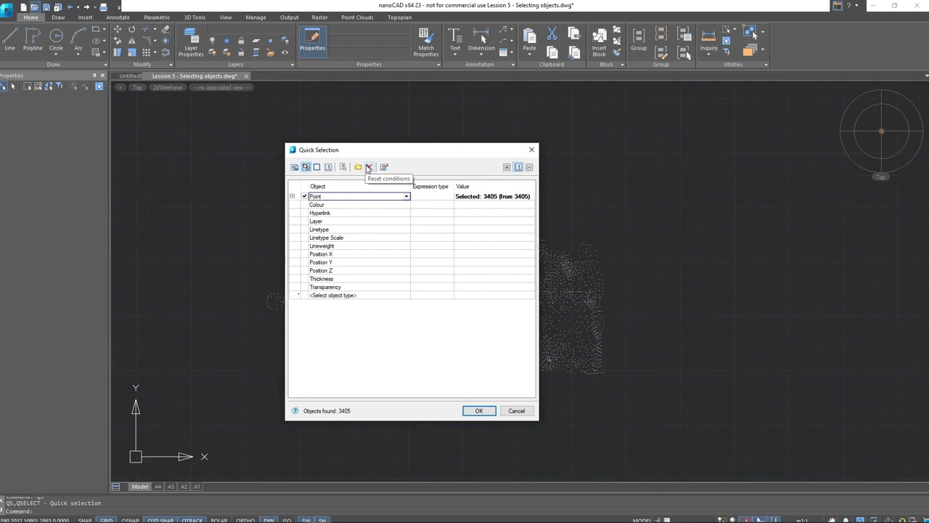
{"action": "mouse_move", "coordinate": [383, 167]}
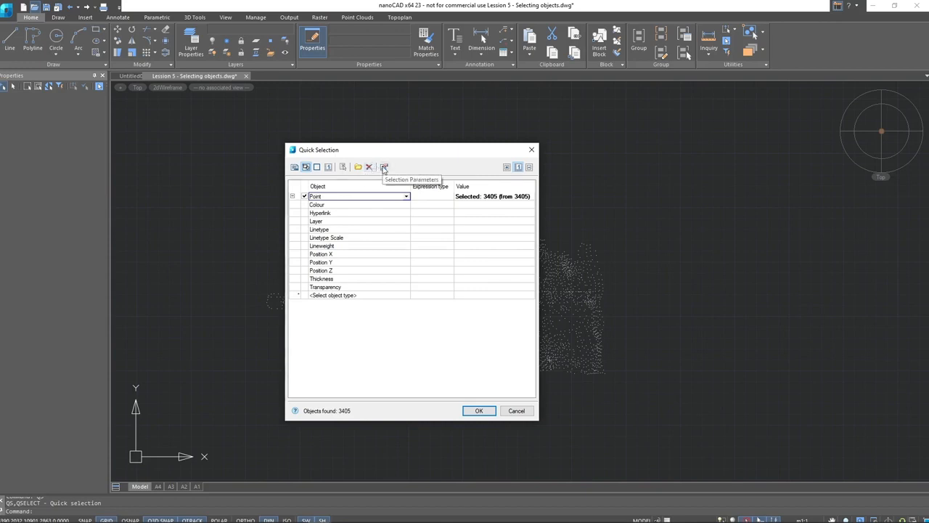
{"action": "mouse_move", "coordinate": [383, 167]}
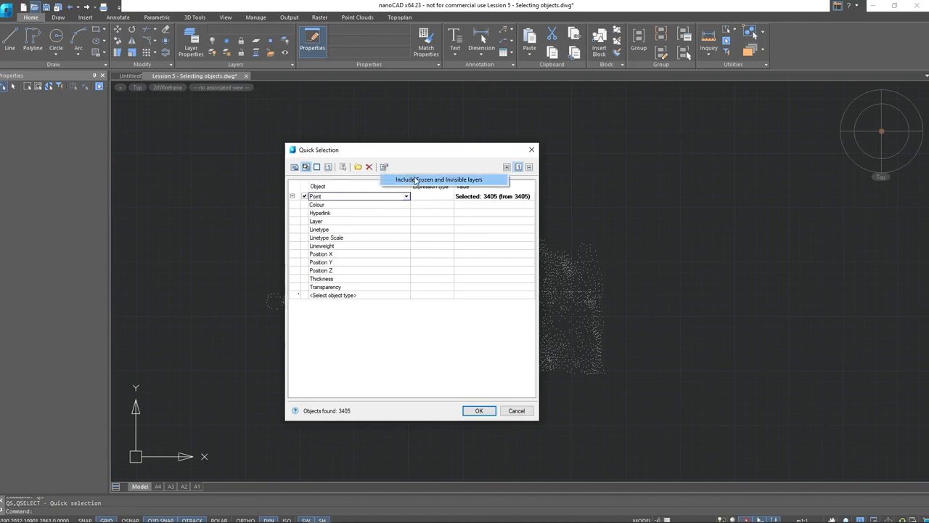
{"action": "mouse_move", "coordinate": [432, 160]}
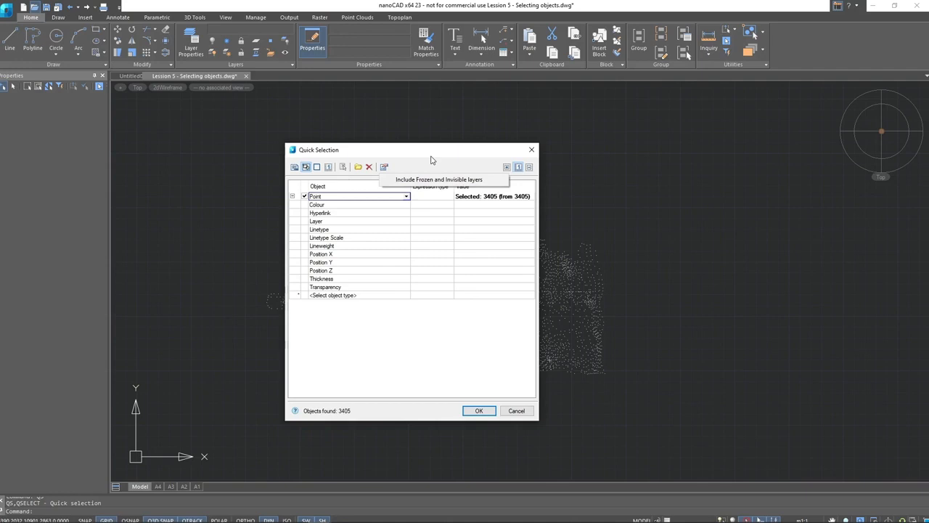
{"action": "mouse_move", "coordinate": [430, 158]}
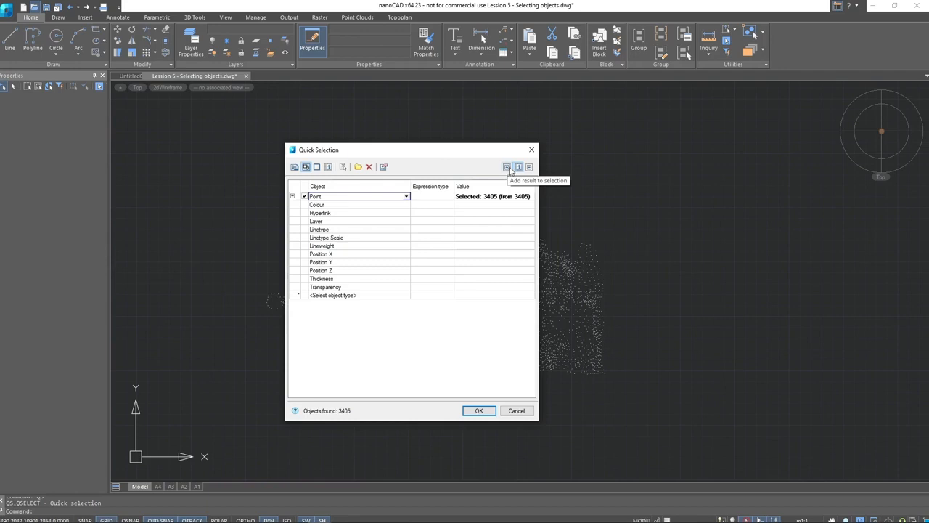
{"action": "mouse_move", "coordinate": [518, 167]}
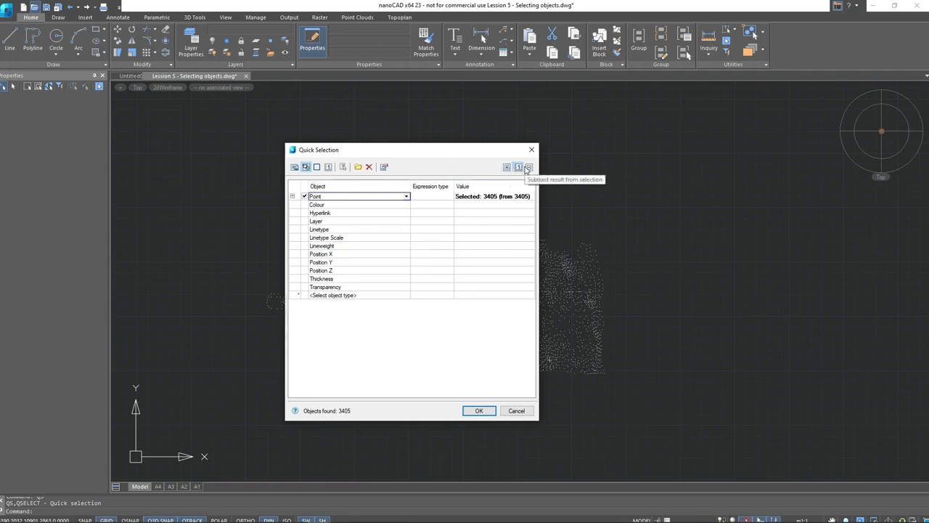
{"action": "mouse_move", "coordinate": [518, 167]}
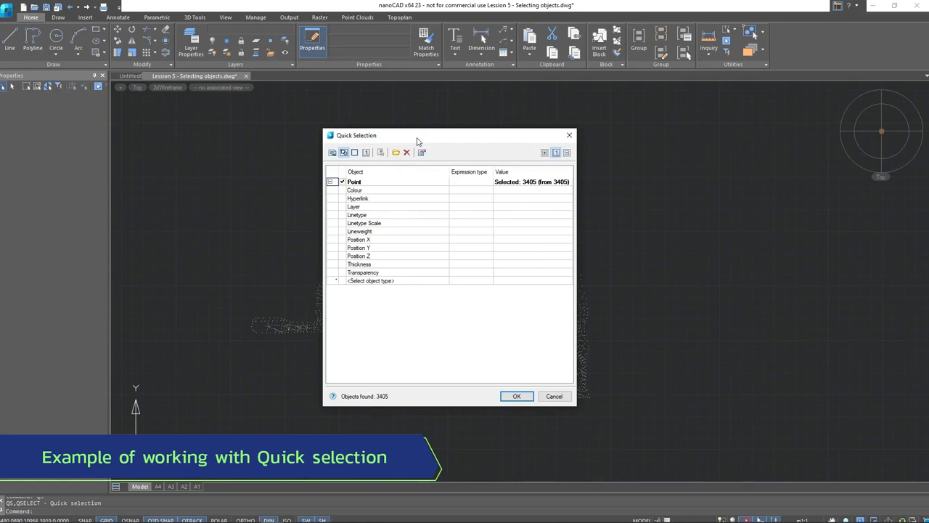
{"action": "mouse_move", "coordinate": [427, 165]}
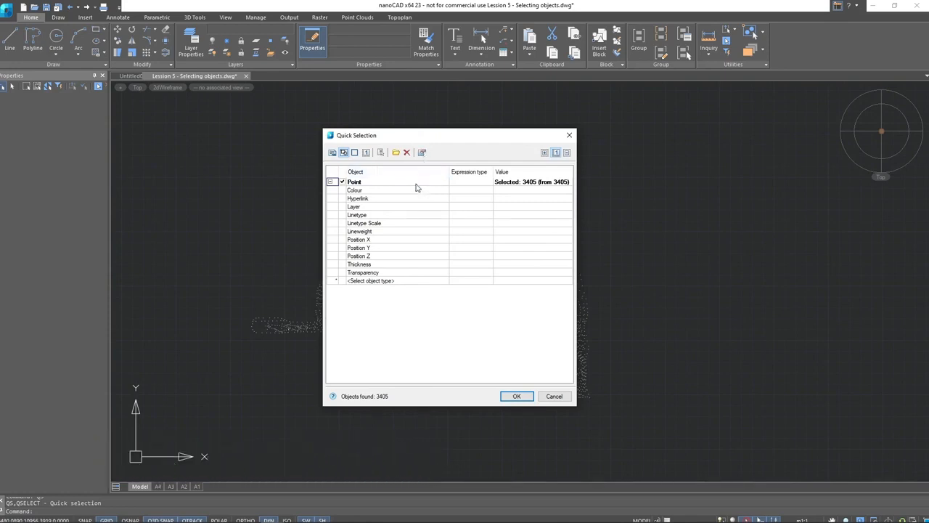
{"action": "mouse_move", "coordinate": [569, 135]}
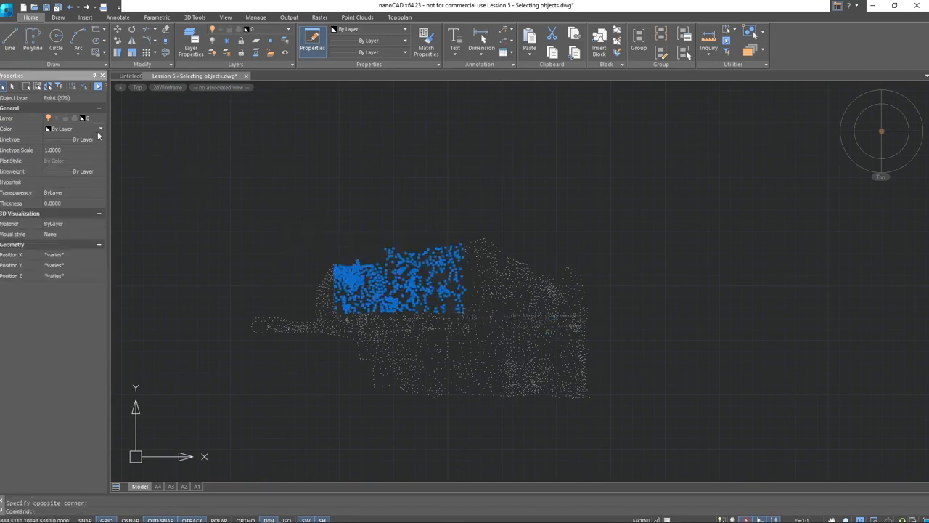
Step: Finish window-selecting a block of cloud points, then relaunch Quick Selection
{"action": "left_click", "coordinate": [99, 128]}
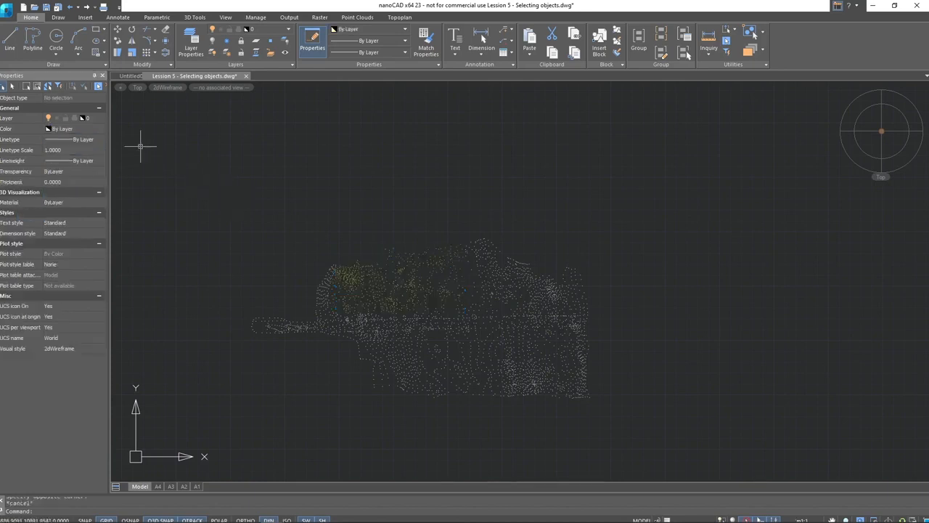
{"action": "left_click", "coordinate": [58, 87]}
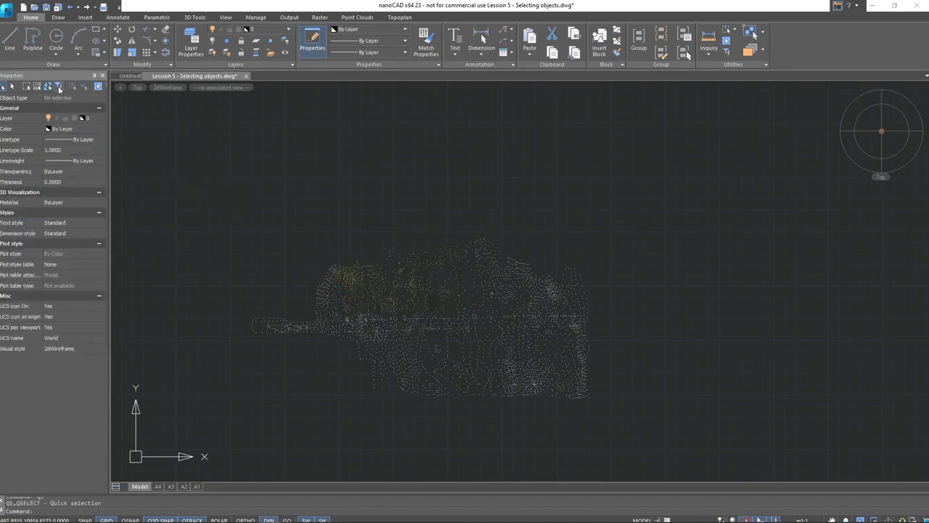
Step: Filter points by Colour Like Yellow, finding 679 of 3405
{"action": "left_click", "coordinate": [58, 87]}
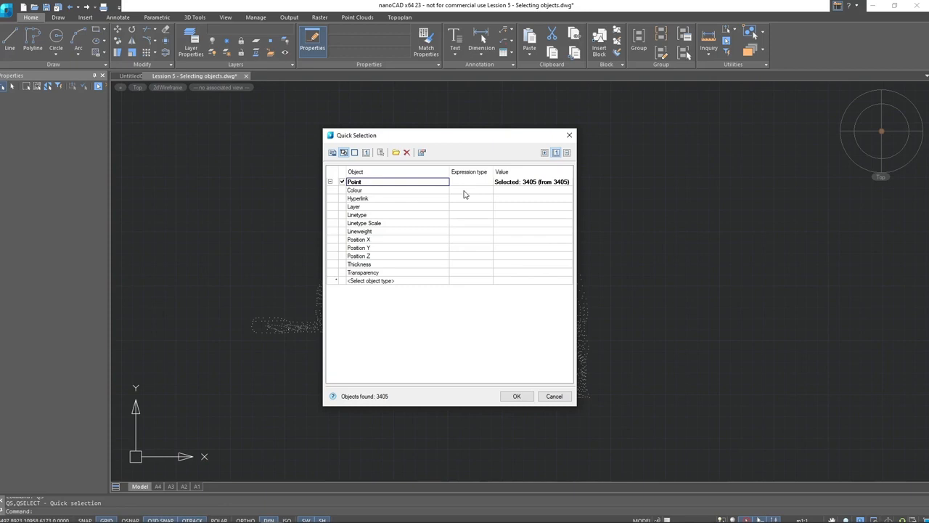
{"action": "mouse_move", "coordinate": [395, 194]}
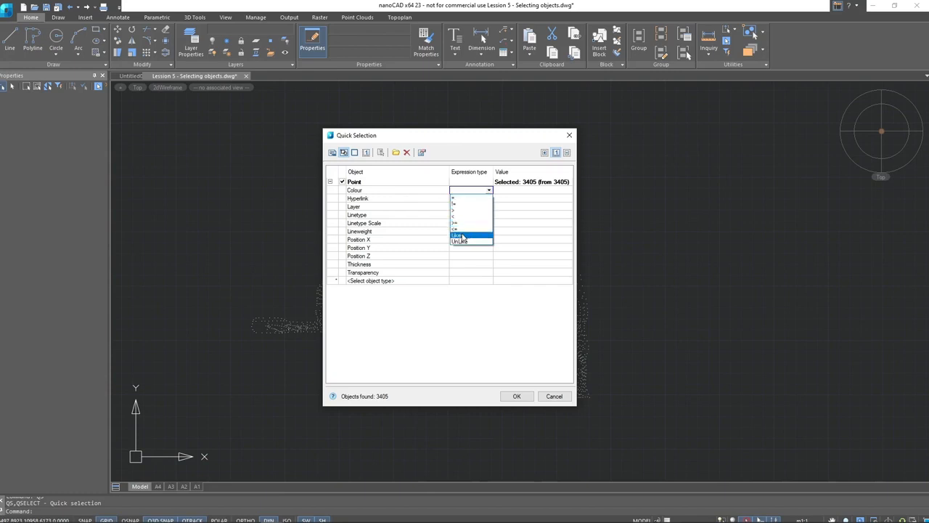
{"action": "left_click", "coordinate": [458, 235]}
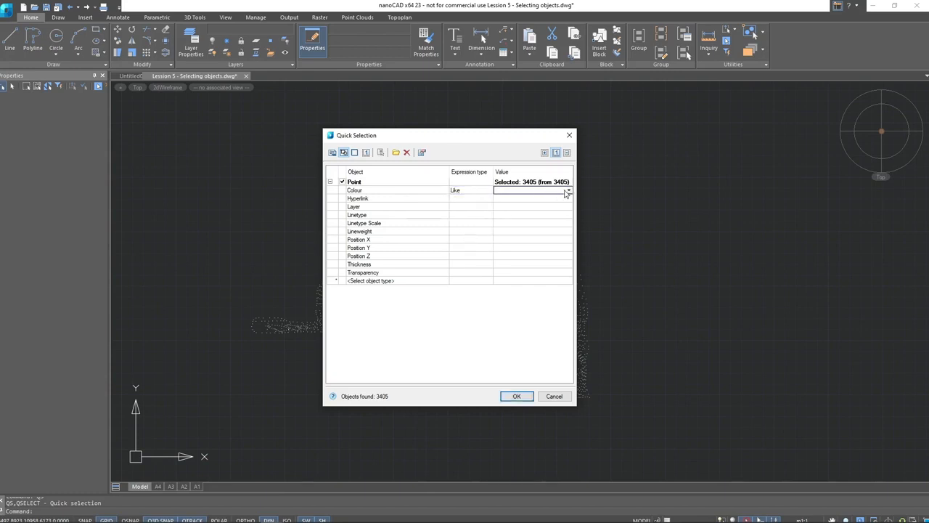
{"action": "left_click", "coordinate": [567, 190]}
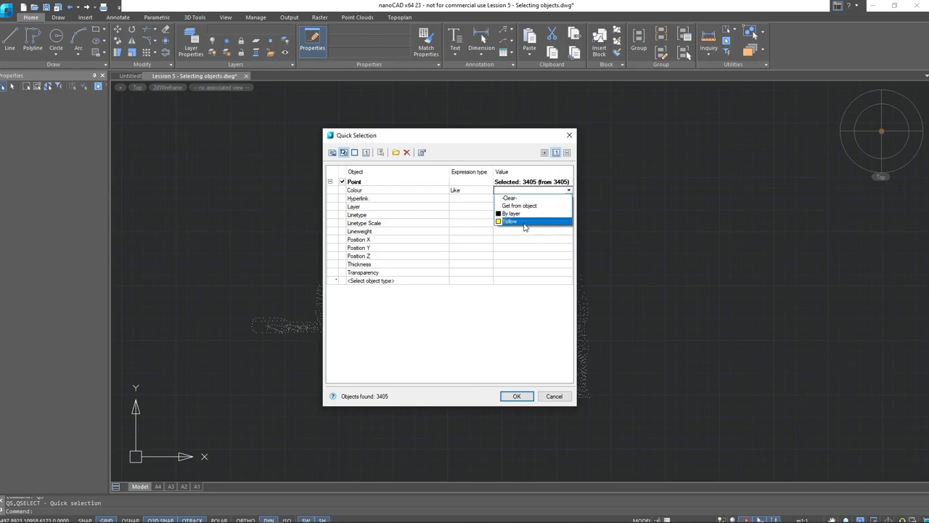
{"action": "left_click", "coordinate": [511, 220]}
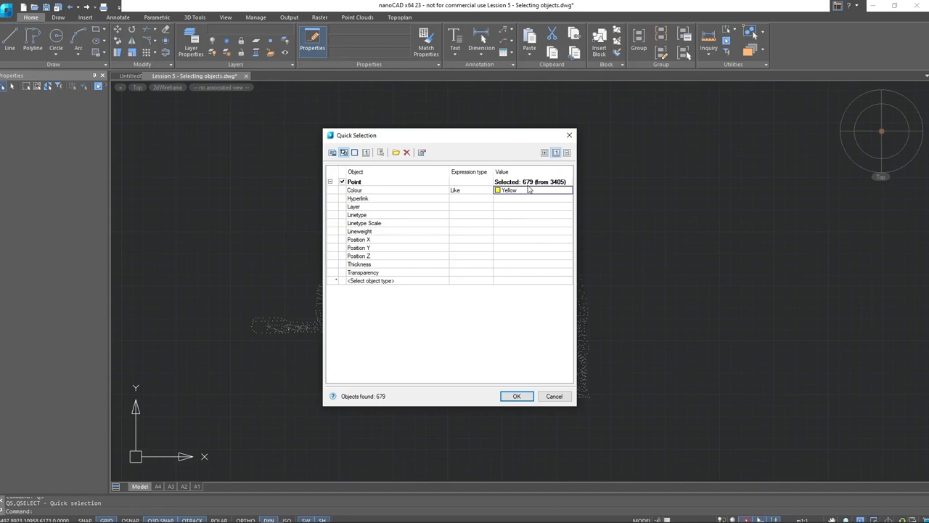
{"action": "mouse_move", "coordinate": [531, 201]}
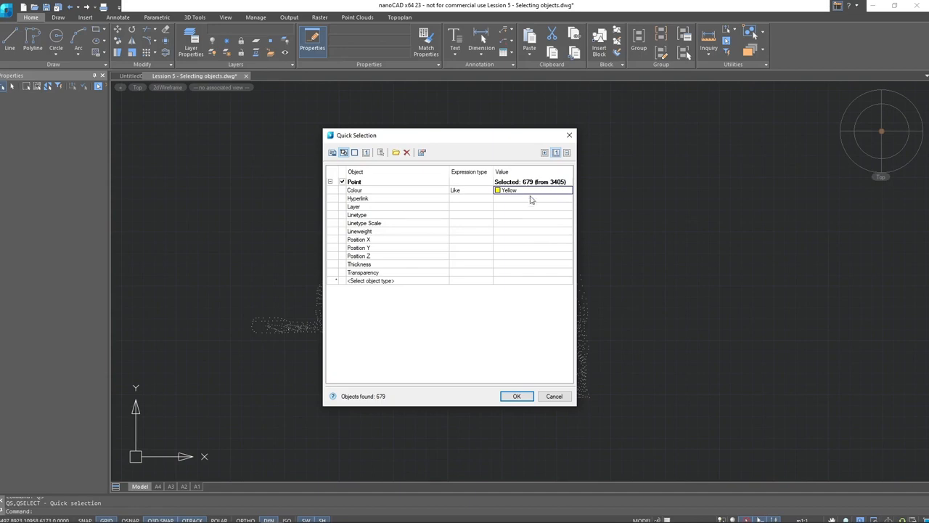
{"action": "mouse_move", "coordinate": [444, 223]}
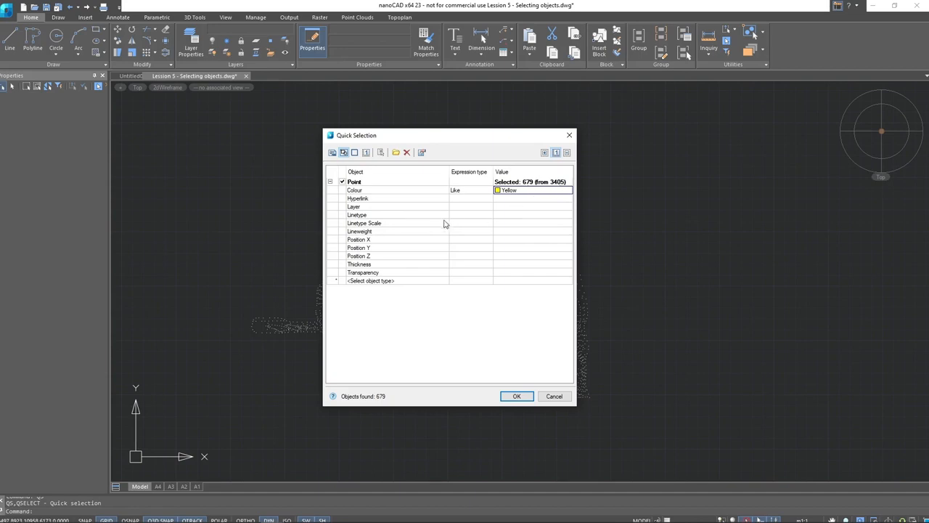
{"action": "mouse_move", "coordinate": [429, 236]}
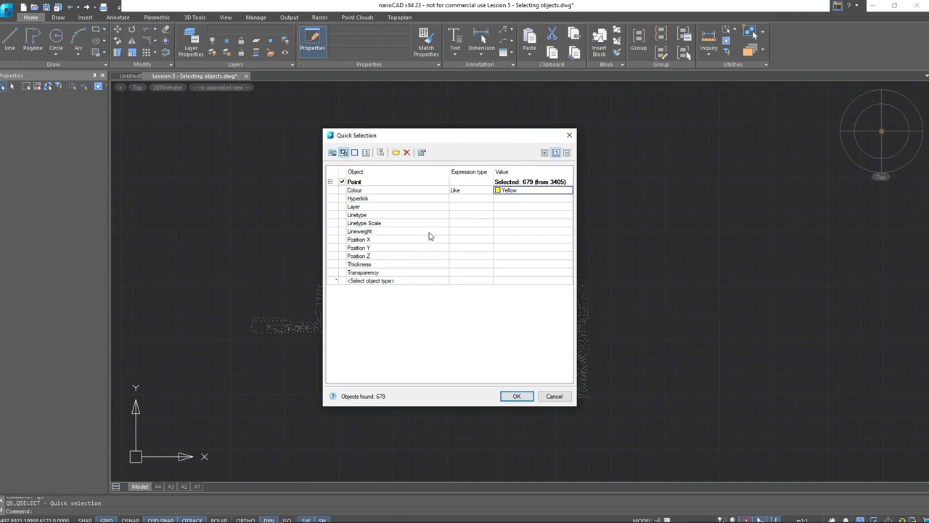
{"action": "mouse_move", "coordinate": [444, 238]}
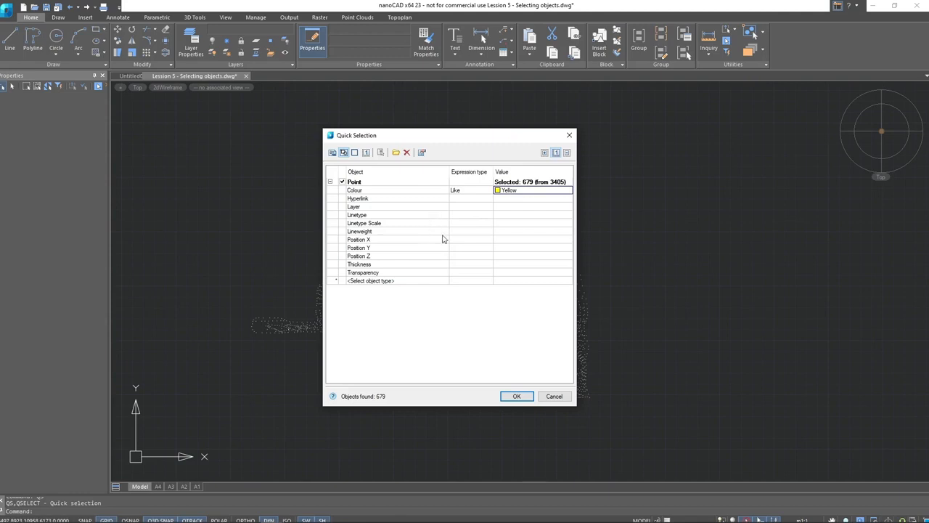
{"action": "mouse_move", "coordinate": [453, 229]}
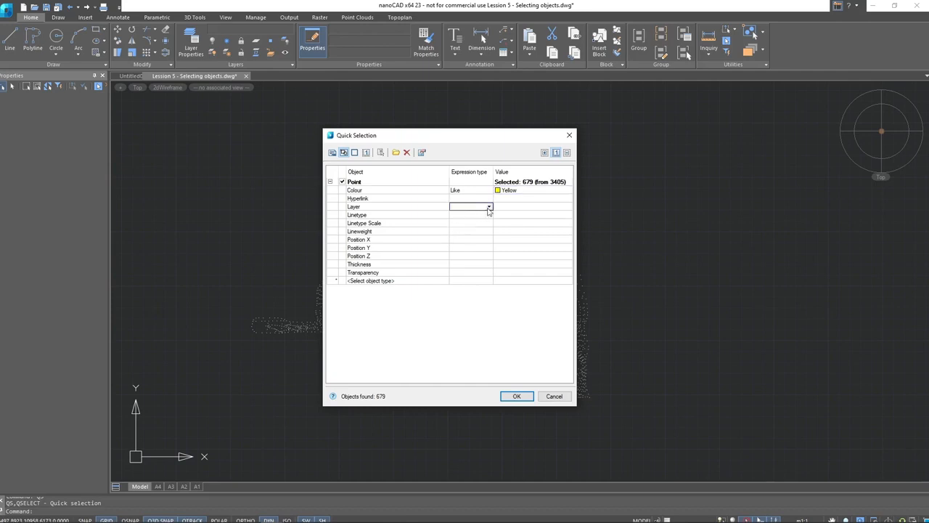
{"action": "left_click", "coordinate": [487, 206]}
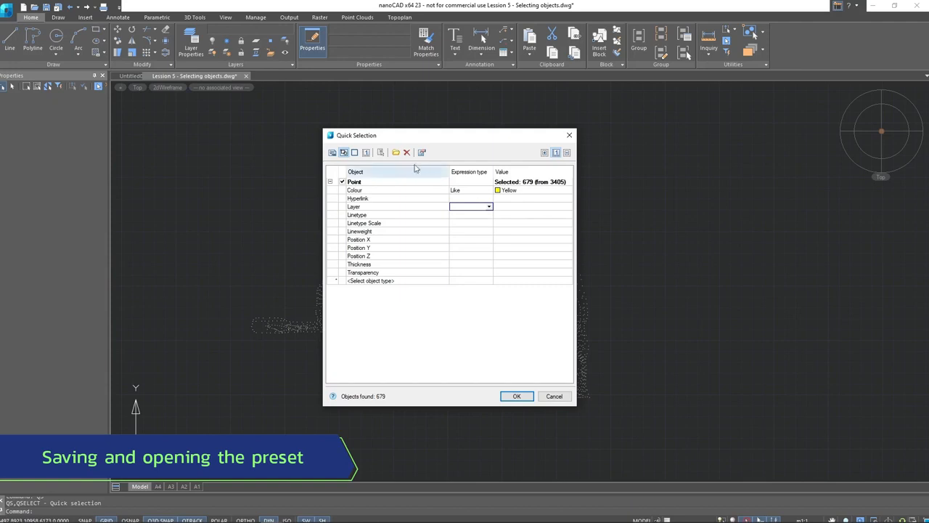
Step: Save the Yellow point criteria as a named preset from the preset menu
{"action": "left_click", "coordinate": [395, 153]}
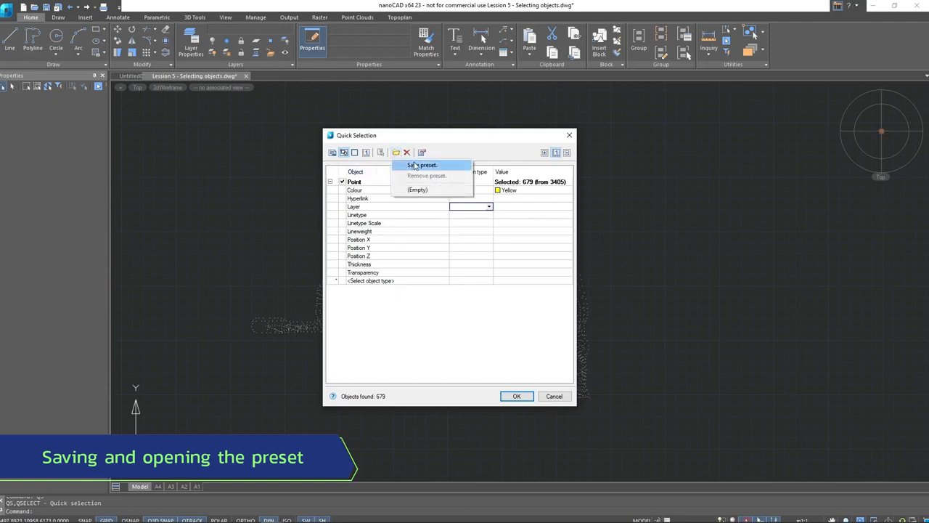
{"action": "left_click", "coordinate": [423, 165]}
{"action": "type", "text": "Point1"}
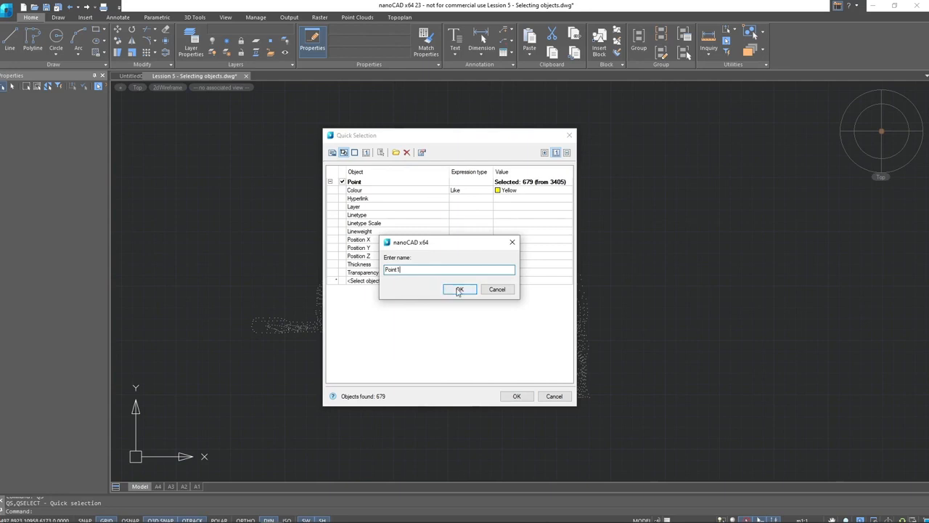
{"action": "left_click", "coordinate": [459, 288]}
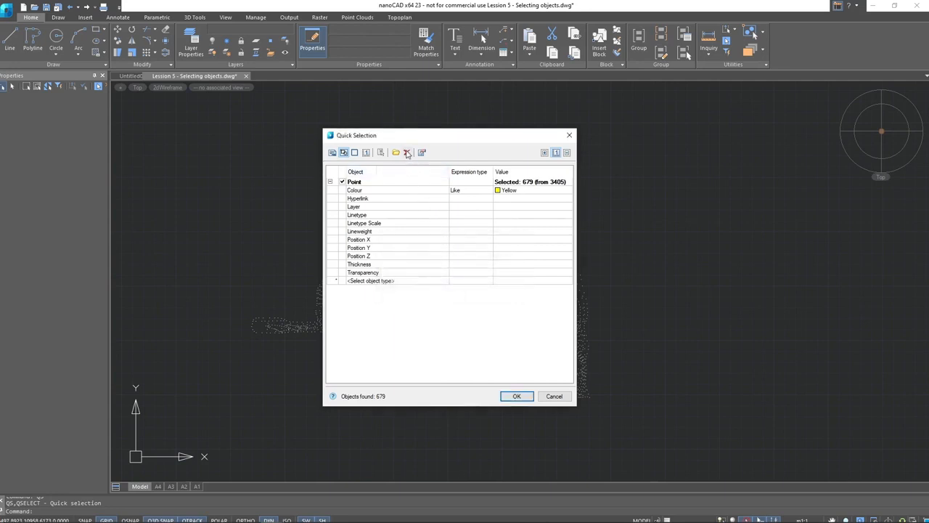
Step: Clear the criteria, reload the saved preset, add a Point criteria block, and close Quick Selection
{"action": "left_click", "coordinate": [396, 152]}
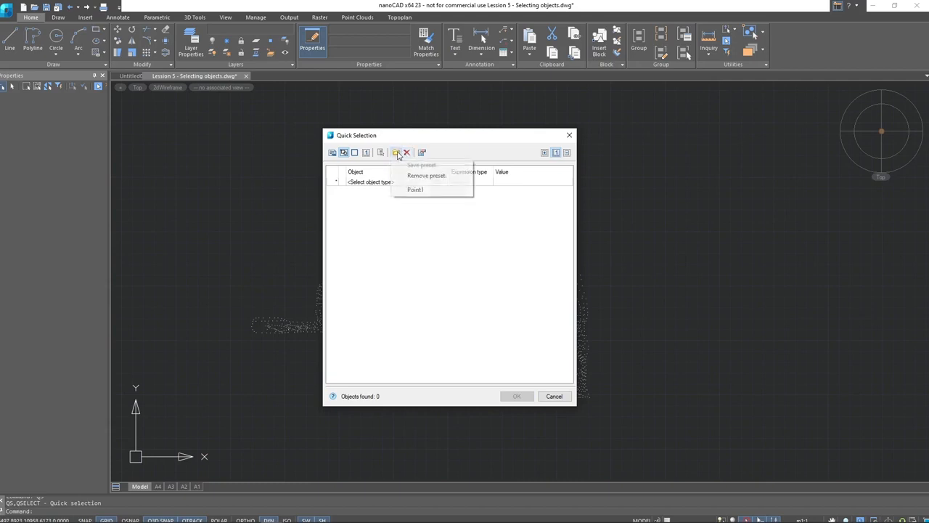
{"action": "mouse_move", "coordinate": [426, 190]}
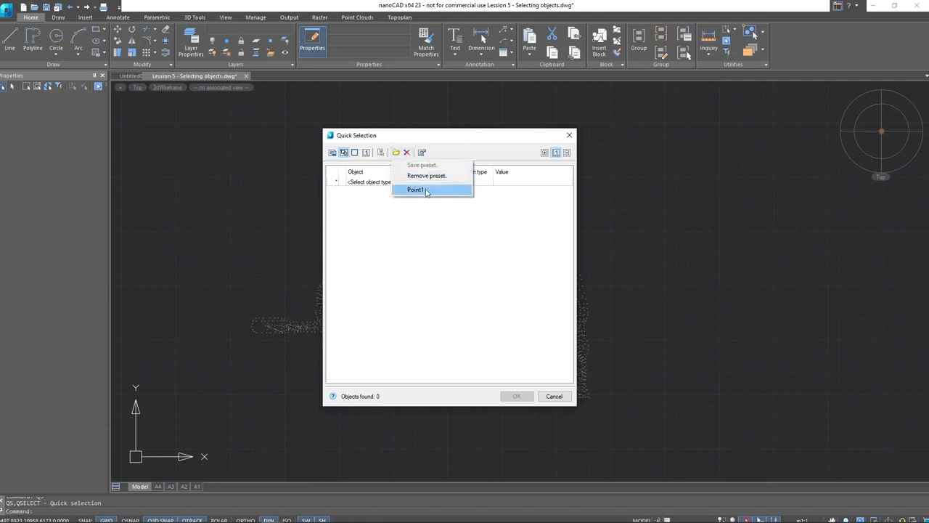
{"action": "left_click", "coordinate": [415, 189]}
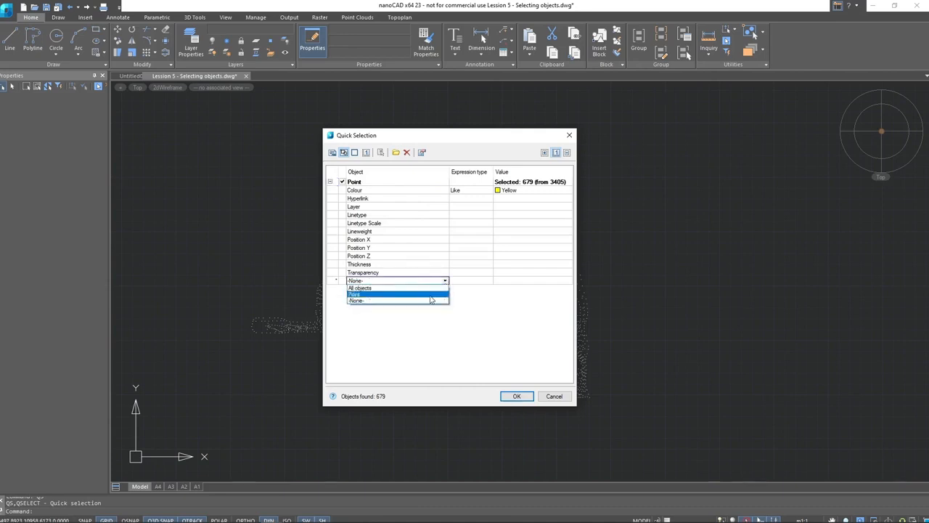
{"action": "left_click", "coordinate": [355, 294]}
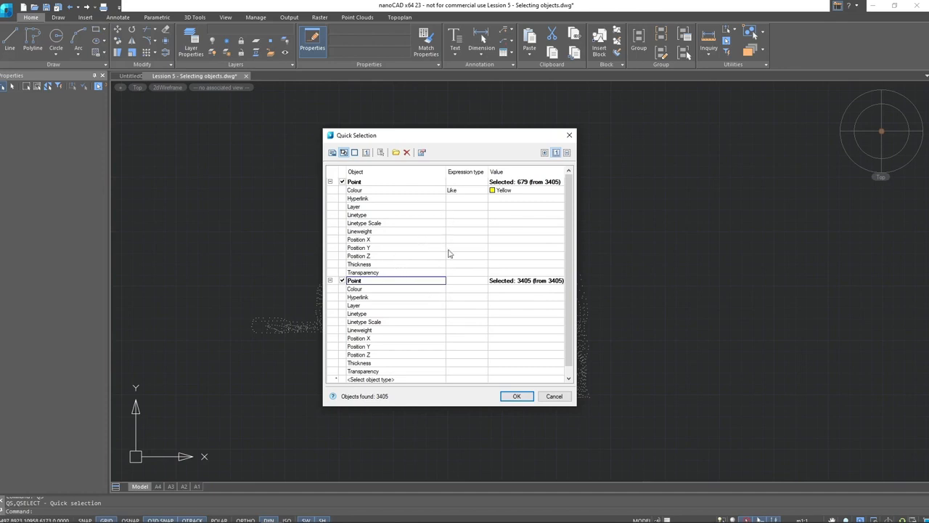
{"action": "mouse_move", "coordinate": [458, 222]}
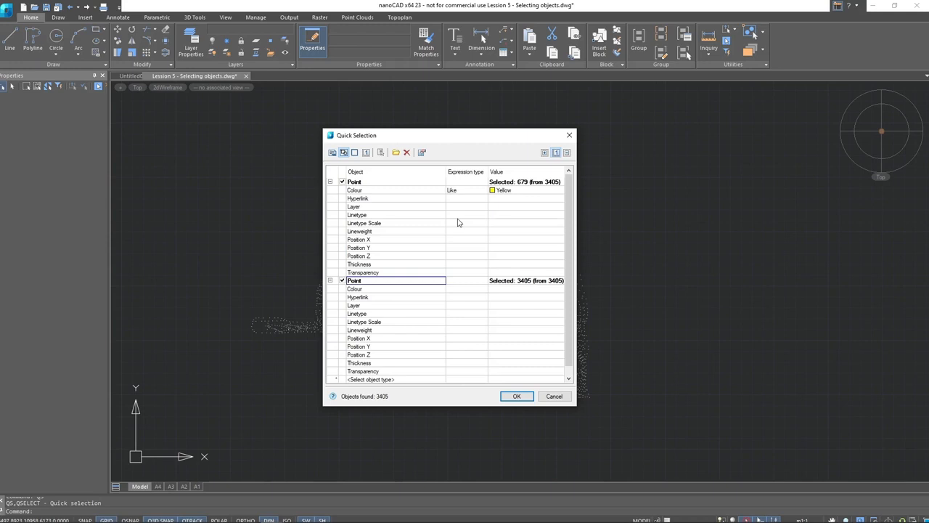
{"action": "left_click", "coordinate": [517, 395]}
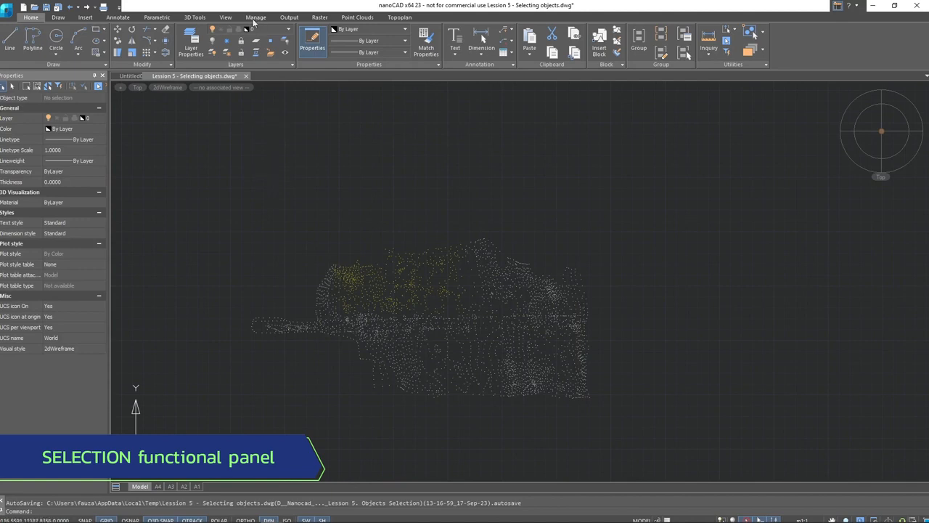
Step: Switch to the Manage ribbon to reach the Selection functional panel
{"action": "left_click", "coordinate": [256, 18]}
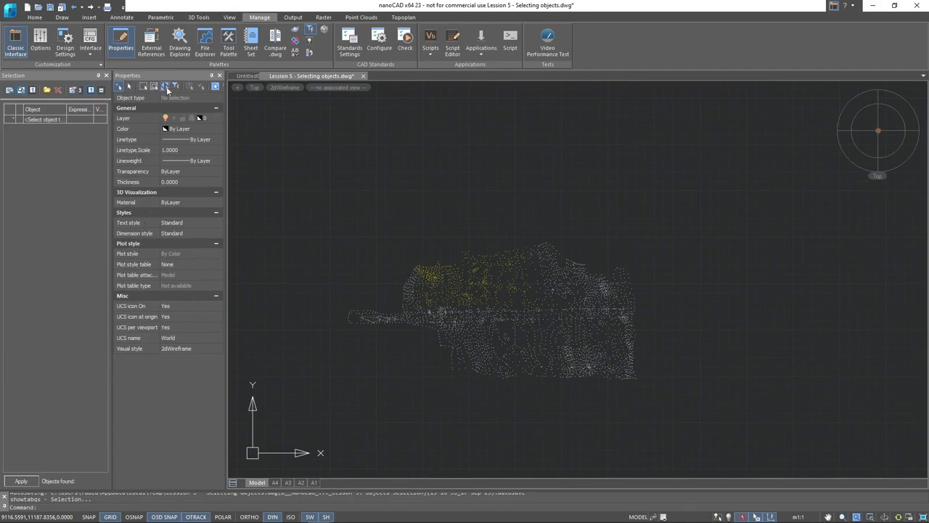
{"action": "mouse_move", "coordinate": [174, 87]}
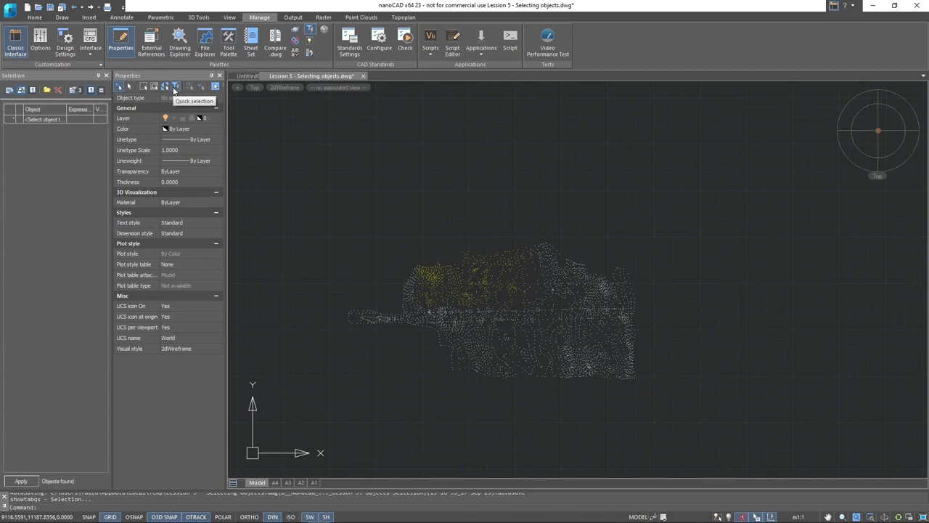
{"action": "mouse_move", "coordinate": [186, 127]}
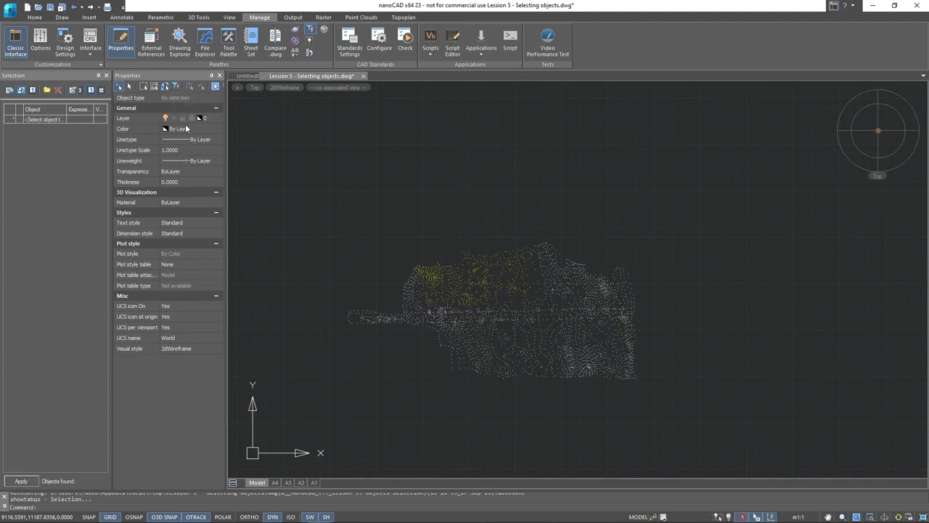